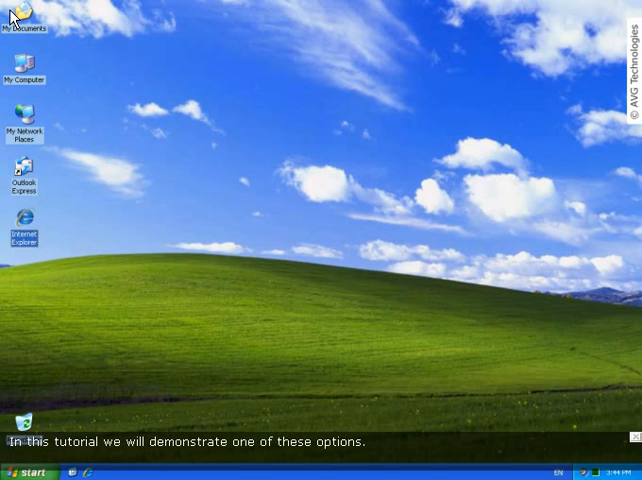
mouse_move(225, 92)
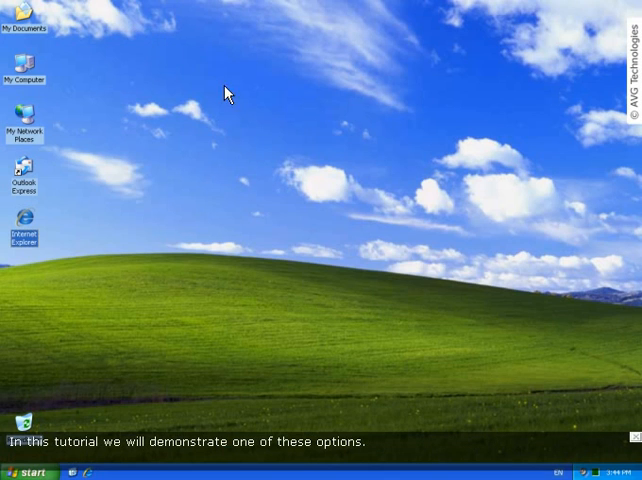
mouse_move(263, 212)
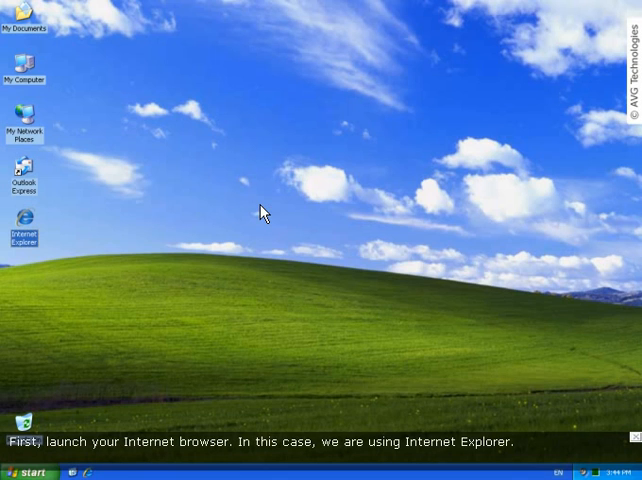
left_click(27, 230)
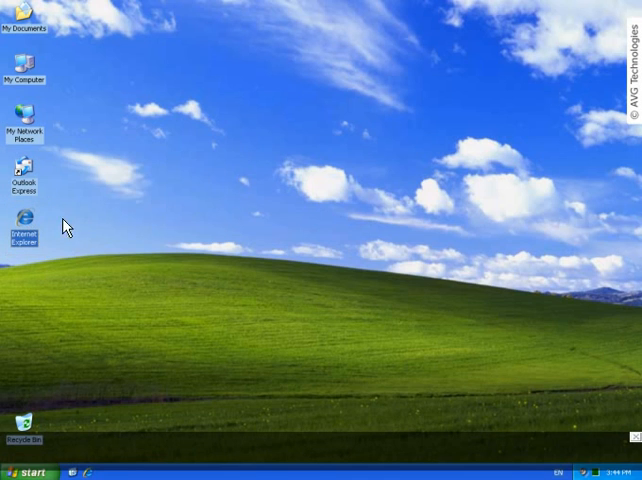
mouse_move(122, 128)
type("www.avg.com/down")
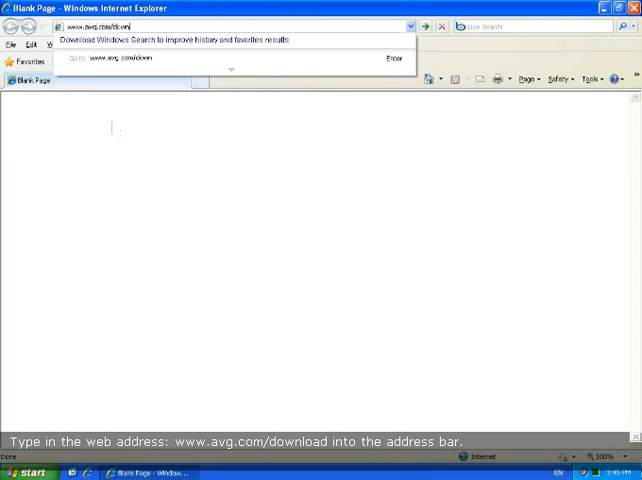
type("load")
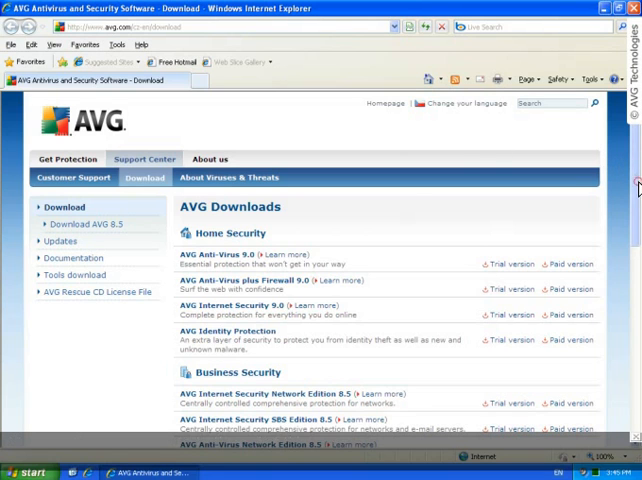
scroll("down", 3)
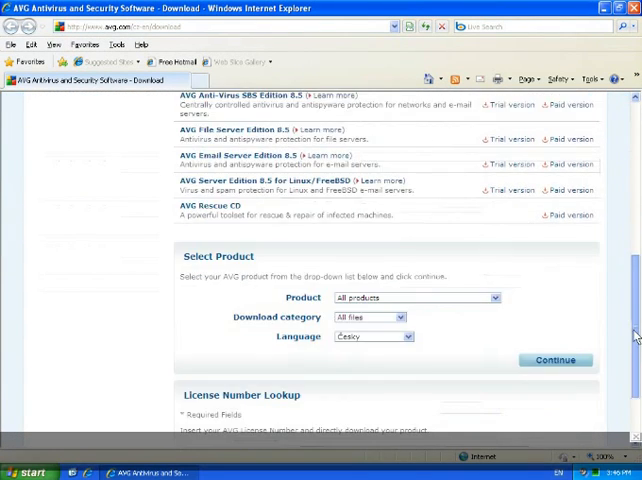
scroll("down", 3)
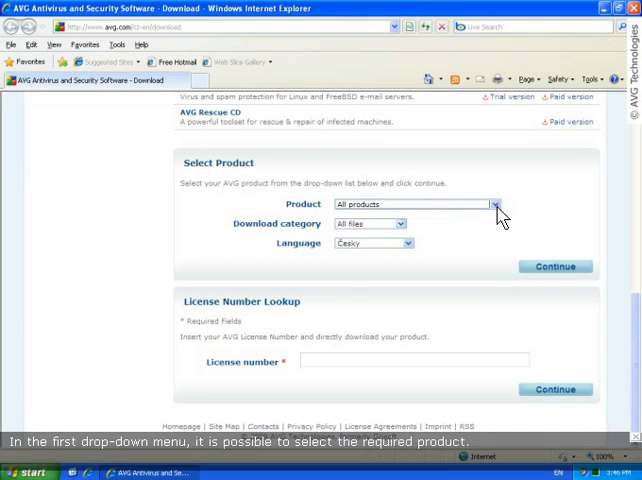
left_click(494, 204)
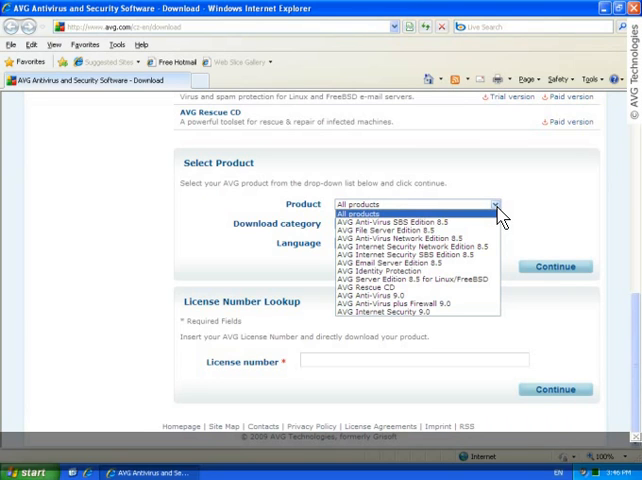
left_click(413, 204)
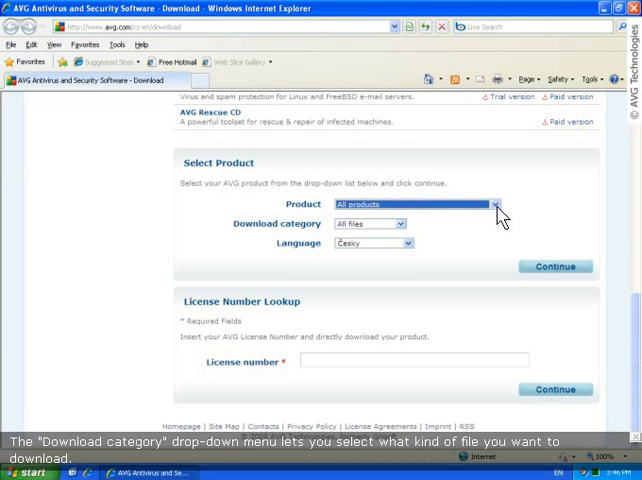
left_click(398, 223)
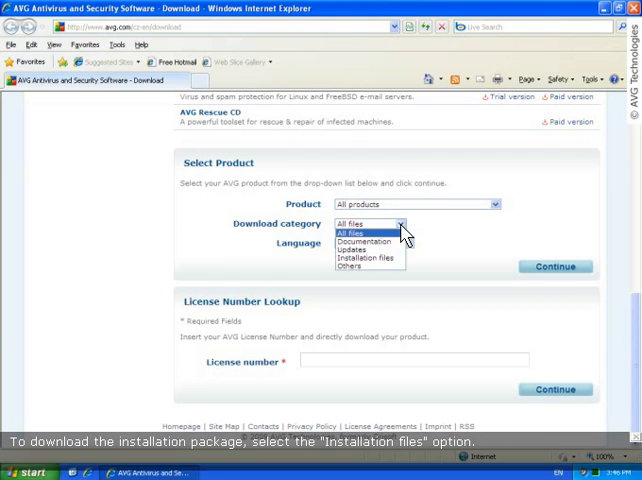
mouse_move(368, 258)
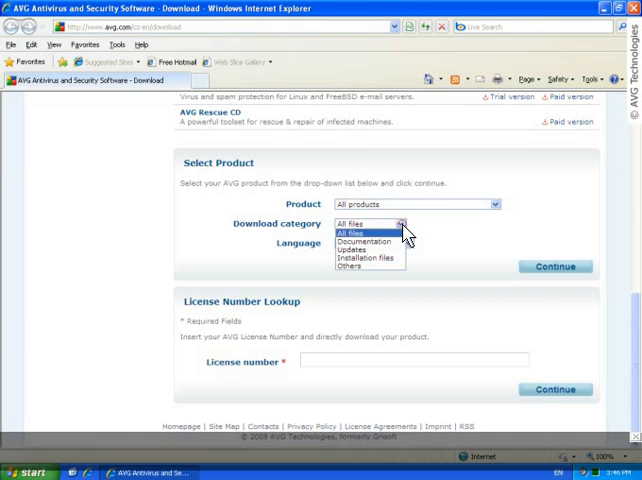
left_click(362, 232)
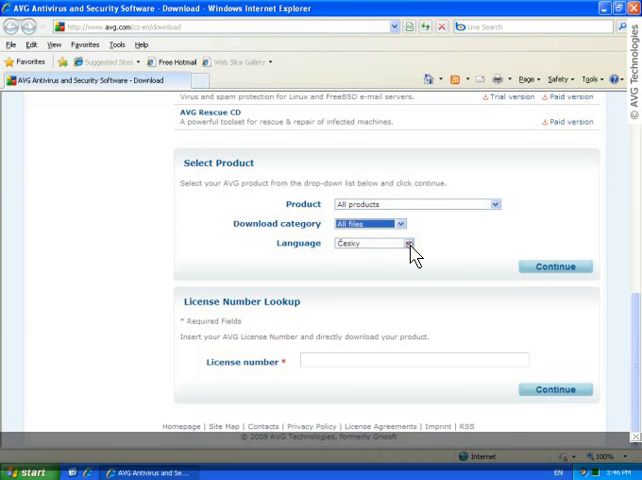
left_click(404, 243)
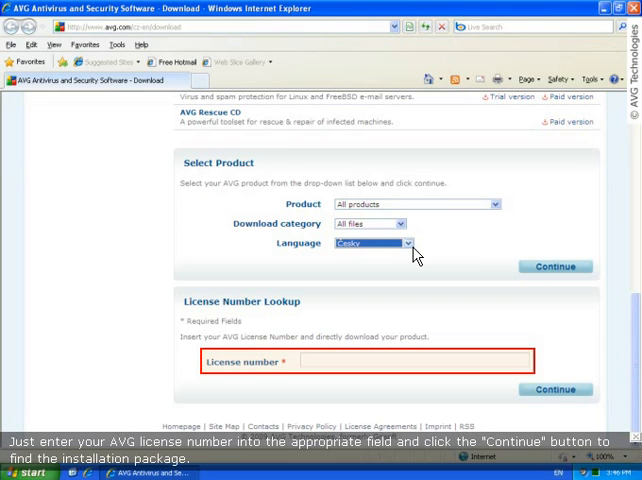
mouse_move(435, 292)
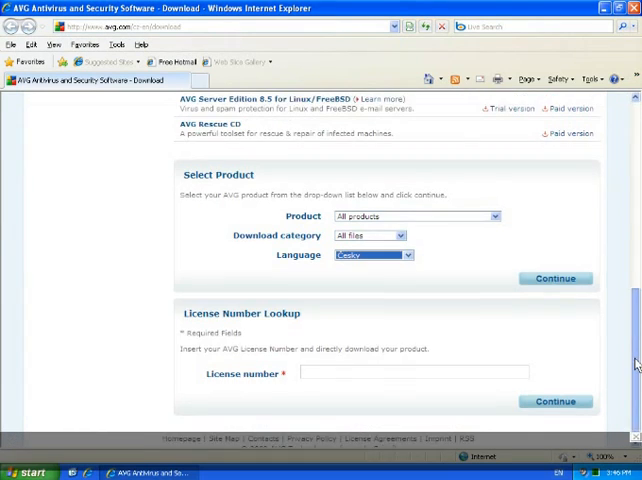
Open the AVG Internet Security 9.0 page and start the AVG for Windows download.
scroll("up", 3)
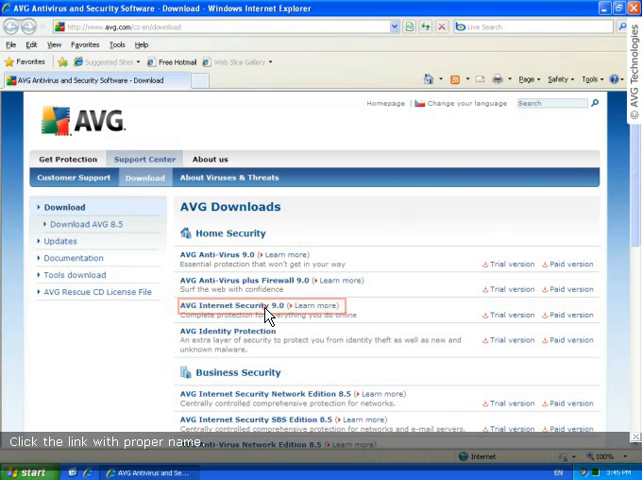
left_click(239, 304)
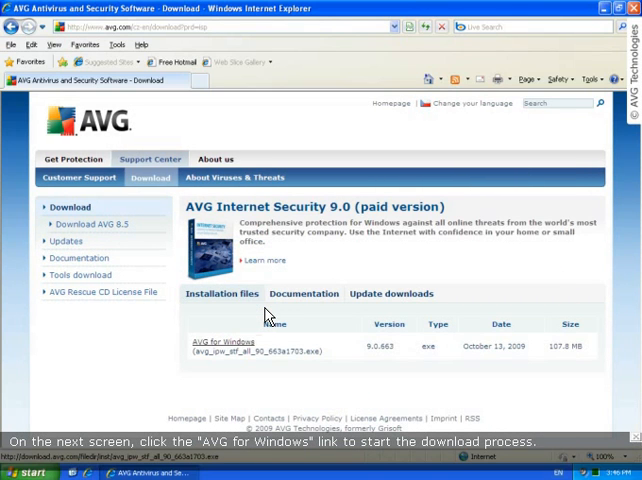
mouse_move(225, 341)
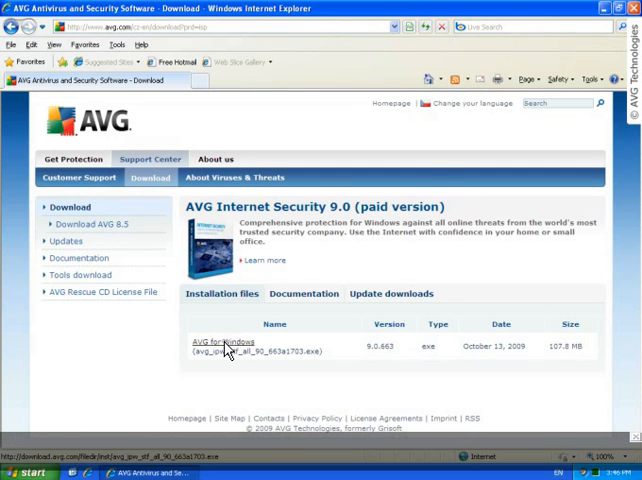
left_click(218, 342)
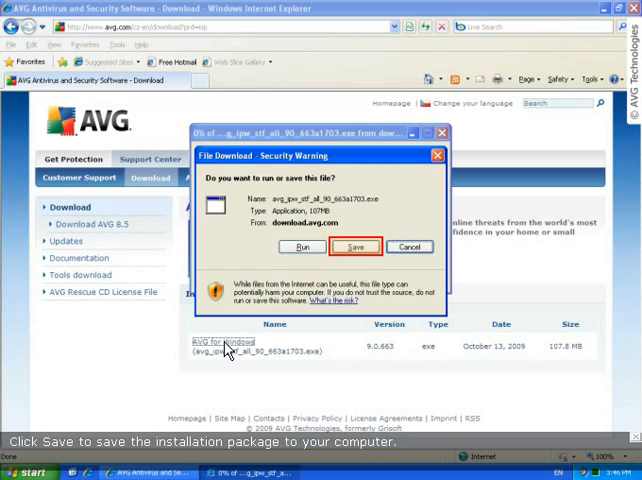
Save the AVG installer to the Desktop under its default file name.
left_click(354, 247)
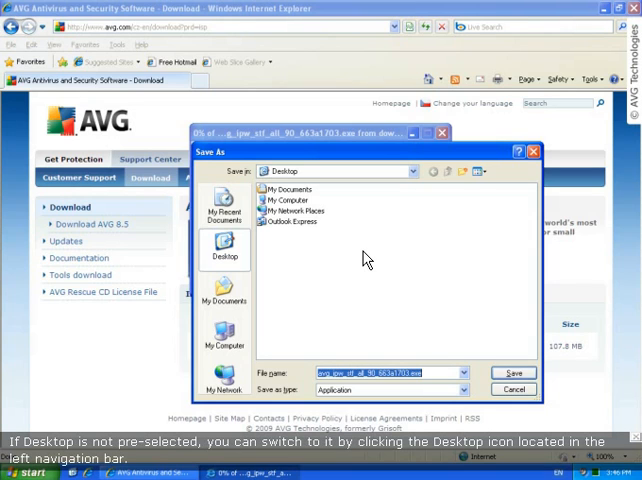
left_click(224, 248)
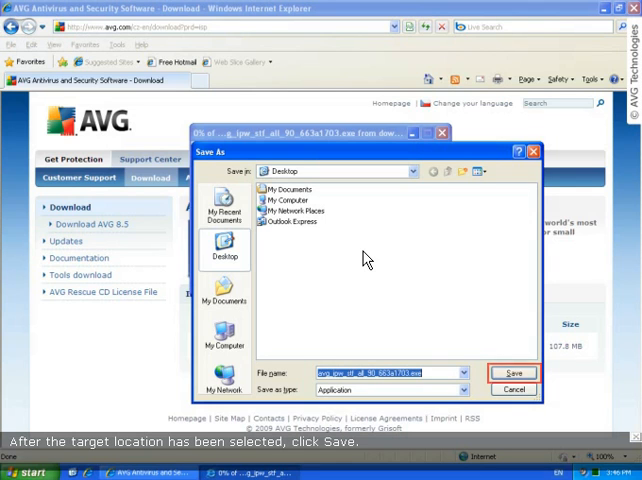
left_click(513, 373)
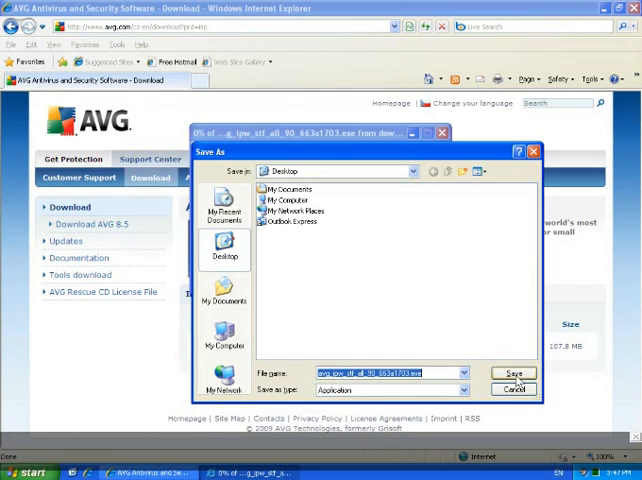
left_click(513, 368)
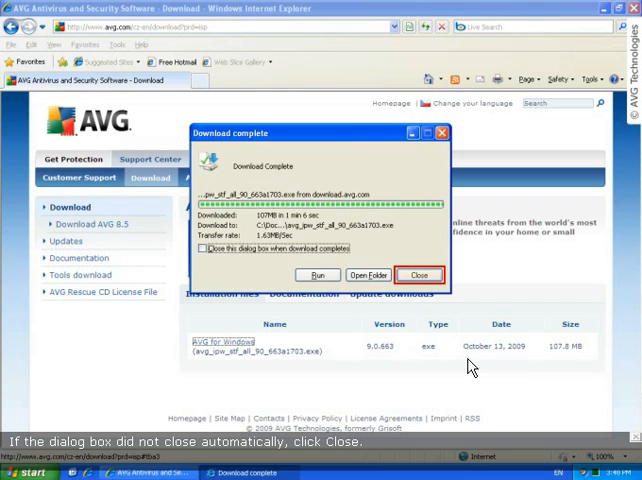
Close the Download complete window once the 107 MB installer finishes.
left_click(421, 274)
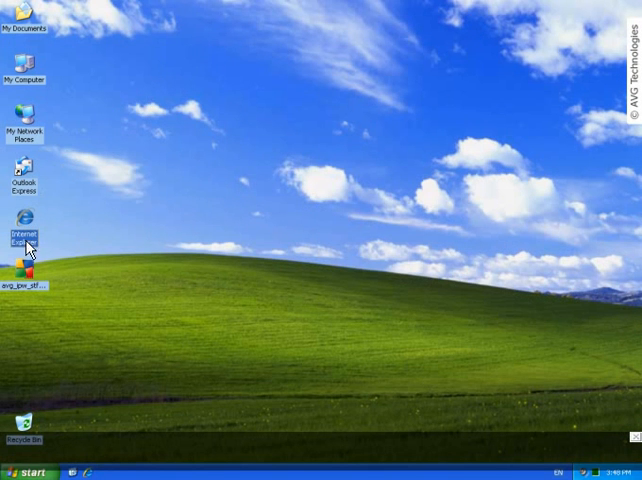
Drag the avg_ipw installer icon from the left edge toward the desktop centre.
left_click_drag(25, 280, 175, 290)
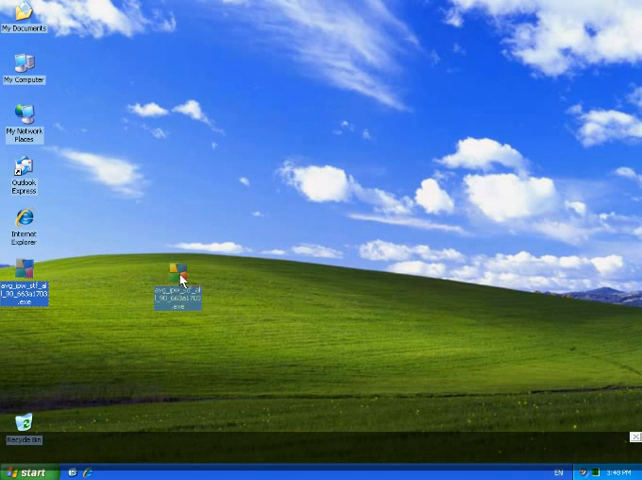